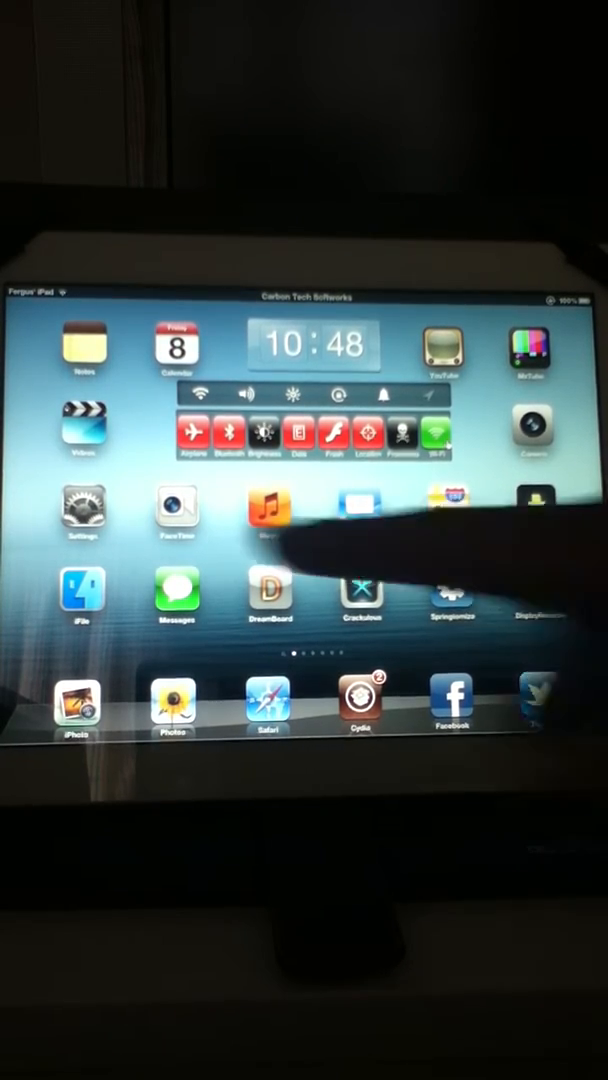
- Browse Barrel's page transition modes in Settings and choose a 3D swipe effect
click(74, 512)
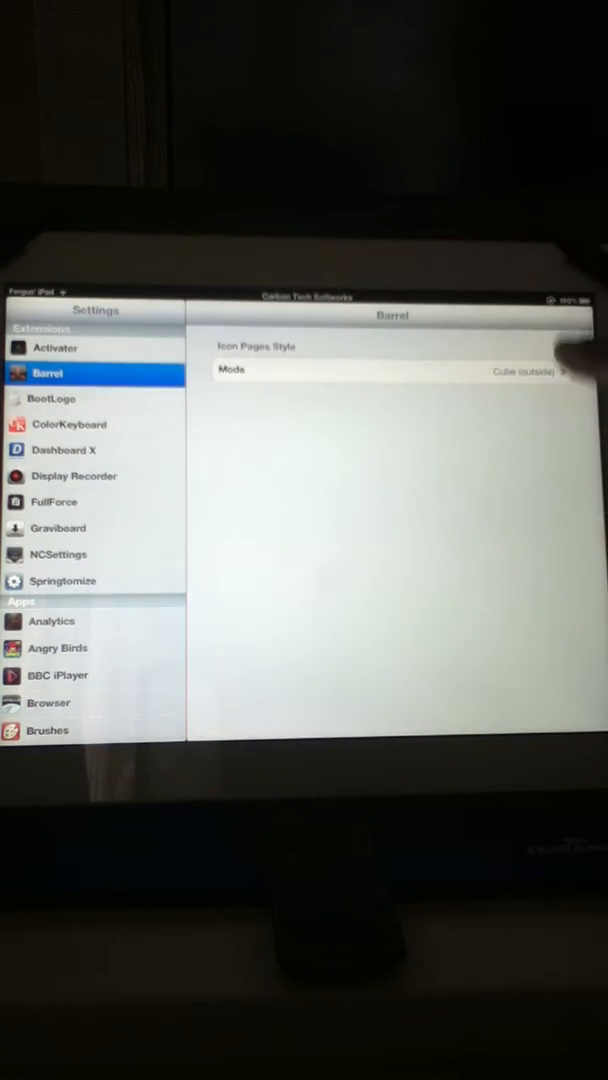
click(390, 368)
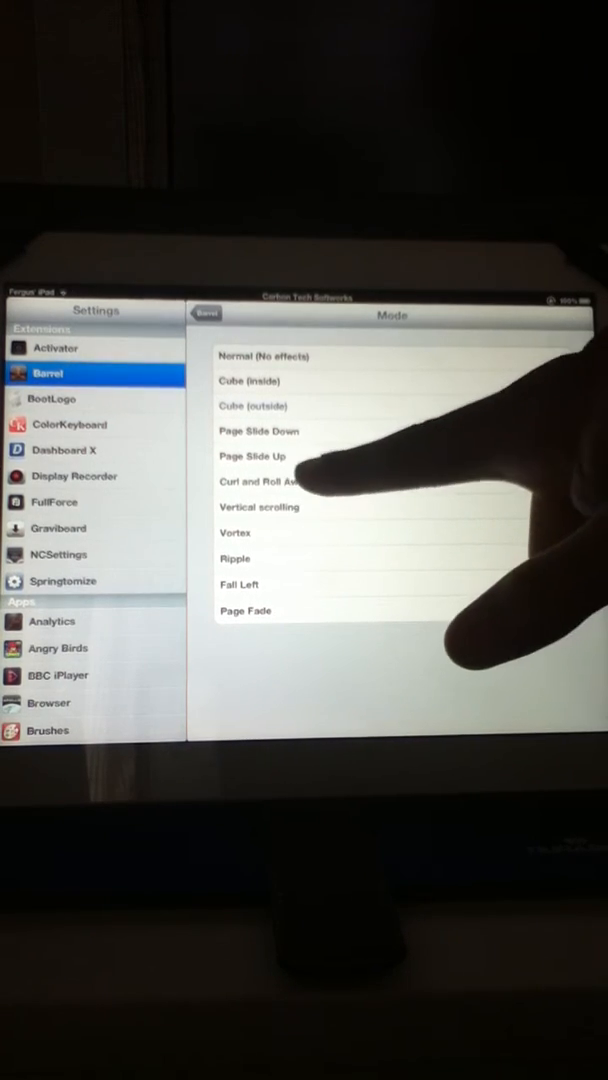
click(264, 480)
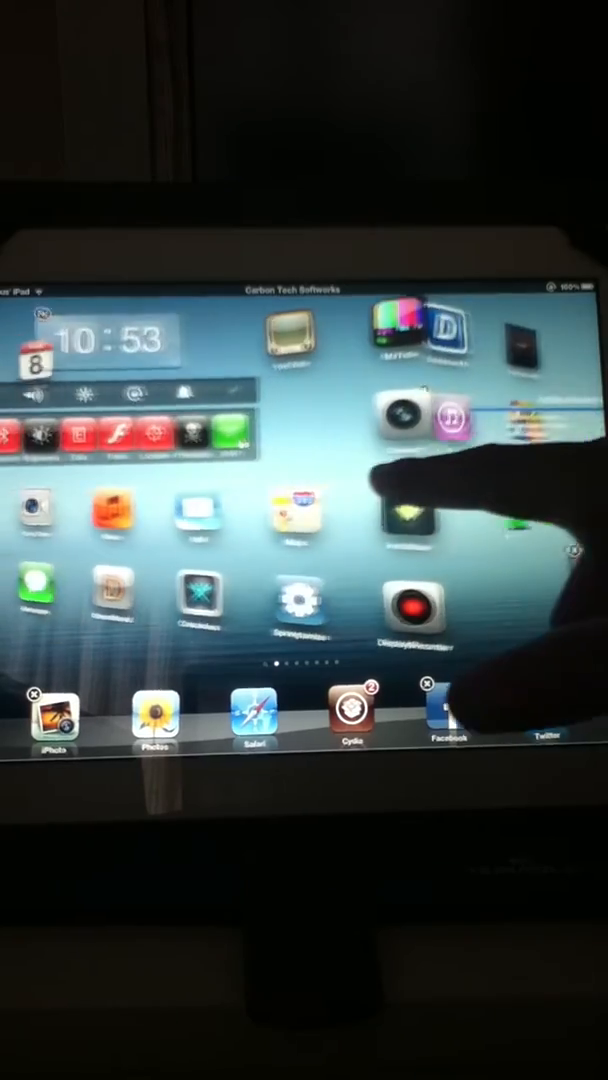
- Swipe the home screen left to reveal the Dashboard X toggles widget among the icons
scroll(left, 3)
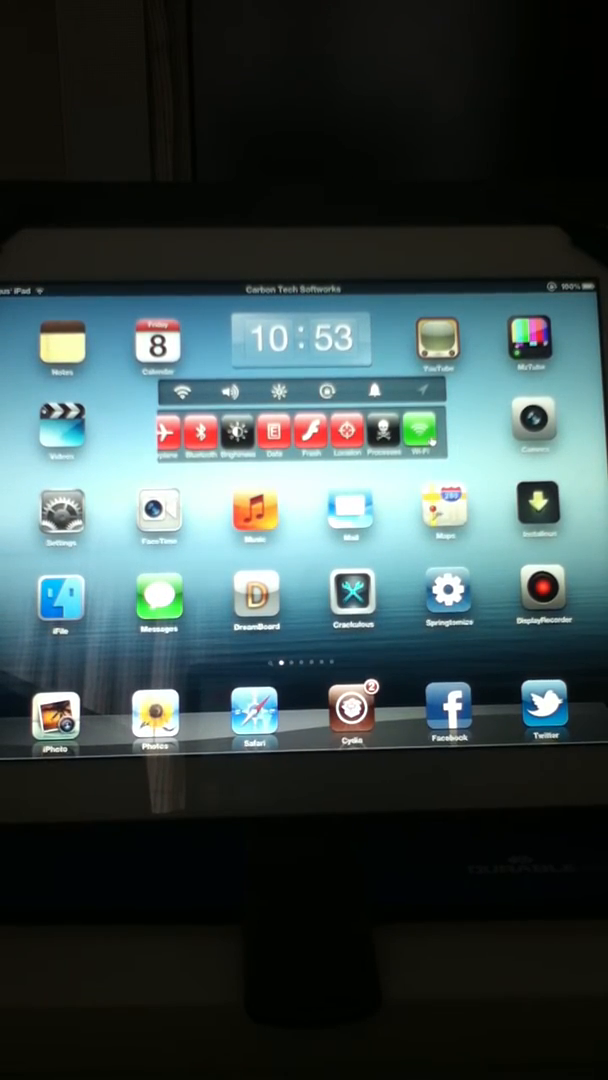
- Launch the Installous app installer from the home screen
click(352, 710)
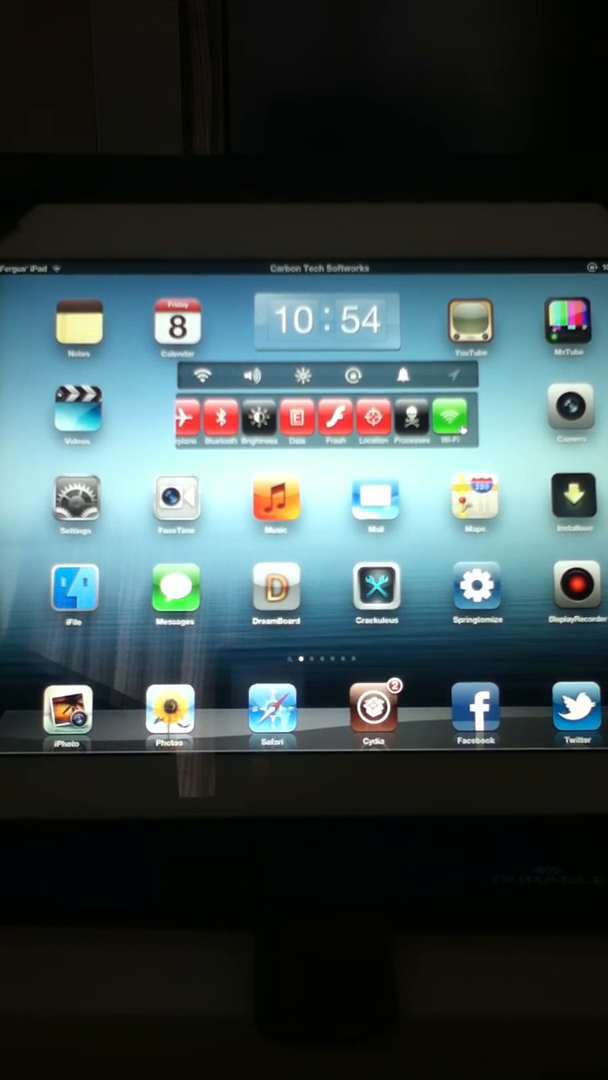
- Launch Springtomize 2 and show its Notification Center options with Max Lines at Three
click(476, 592)
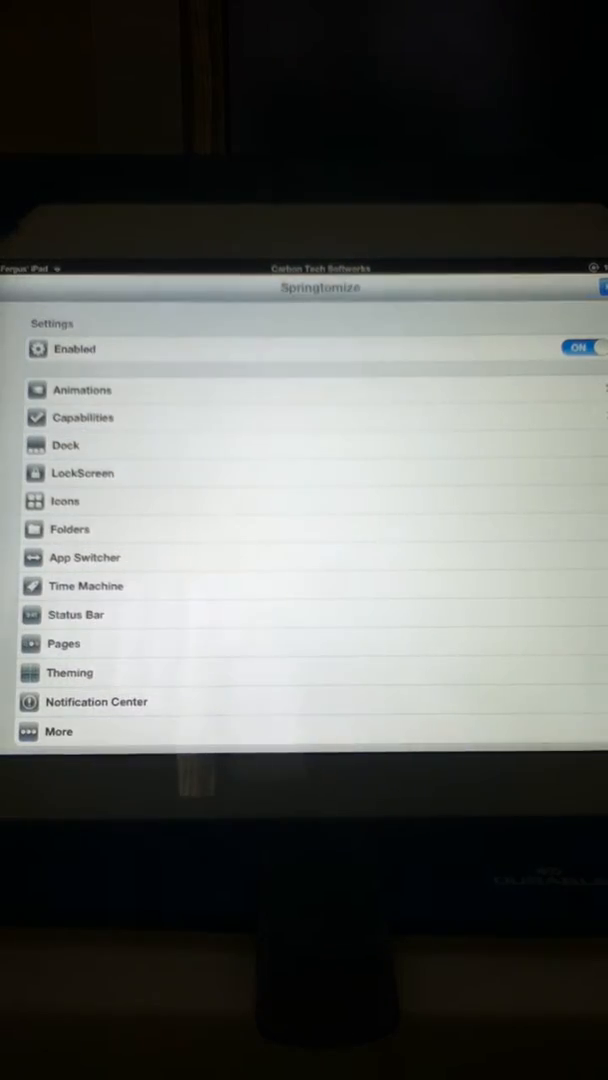
click(578, 348)
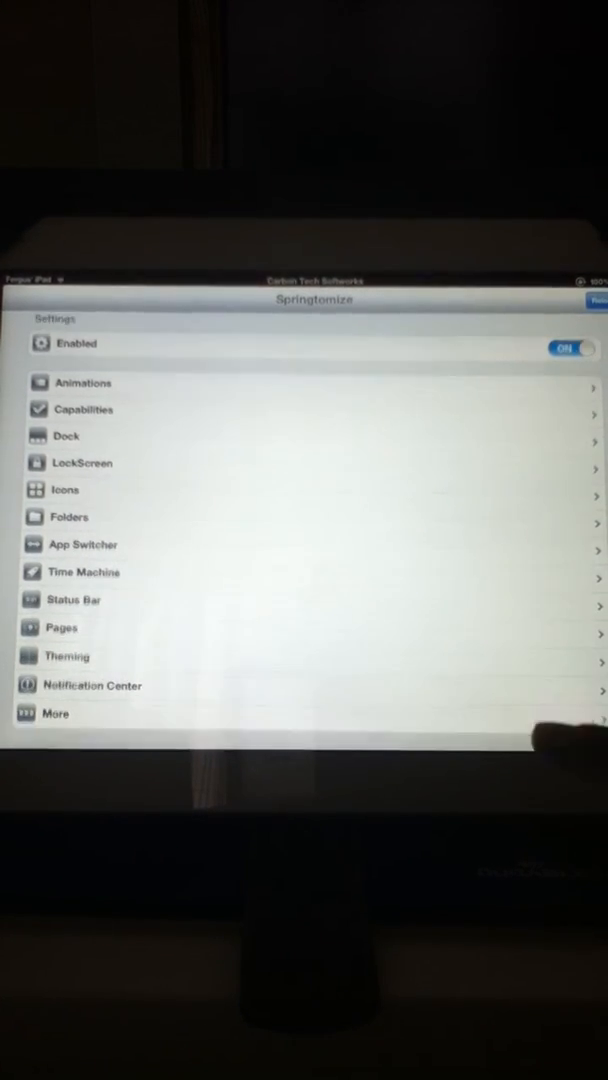
click(92, 684)
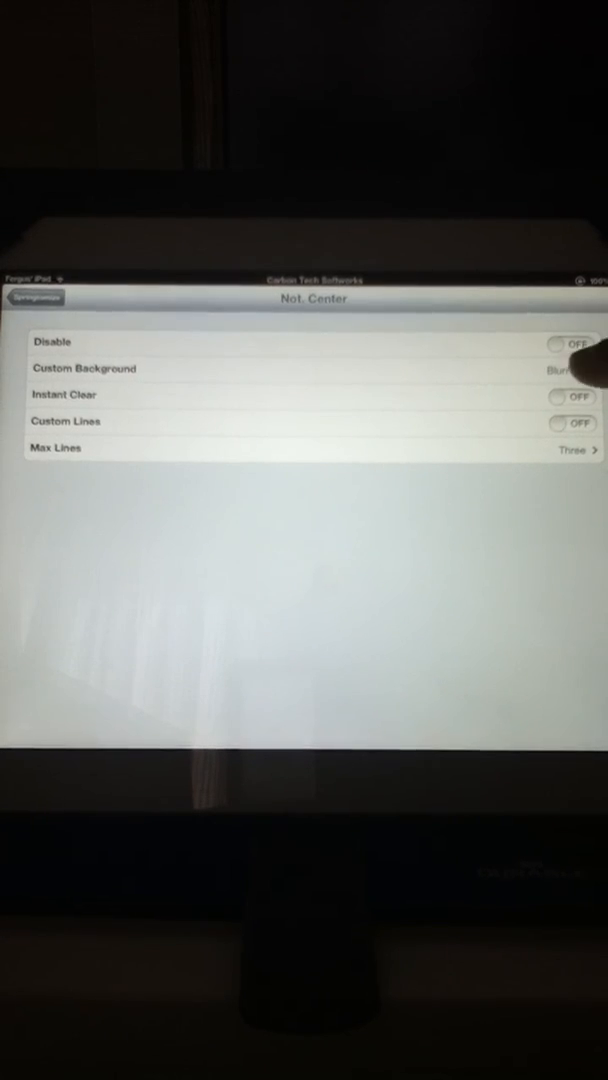